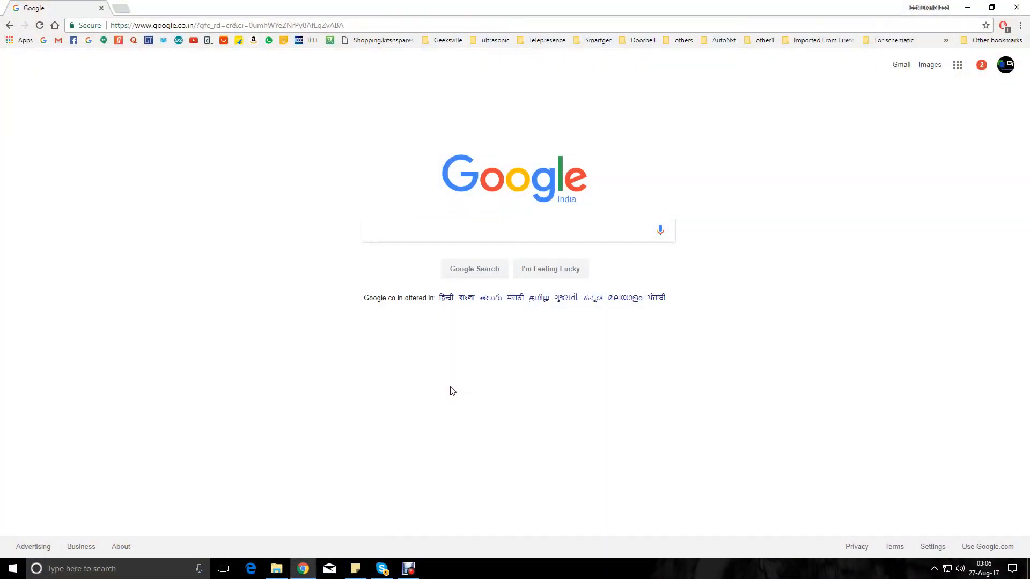
# Step: Search Google for "Autodesk eagle download"
pyautogui.click(473, 230)
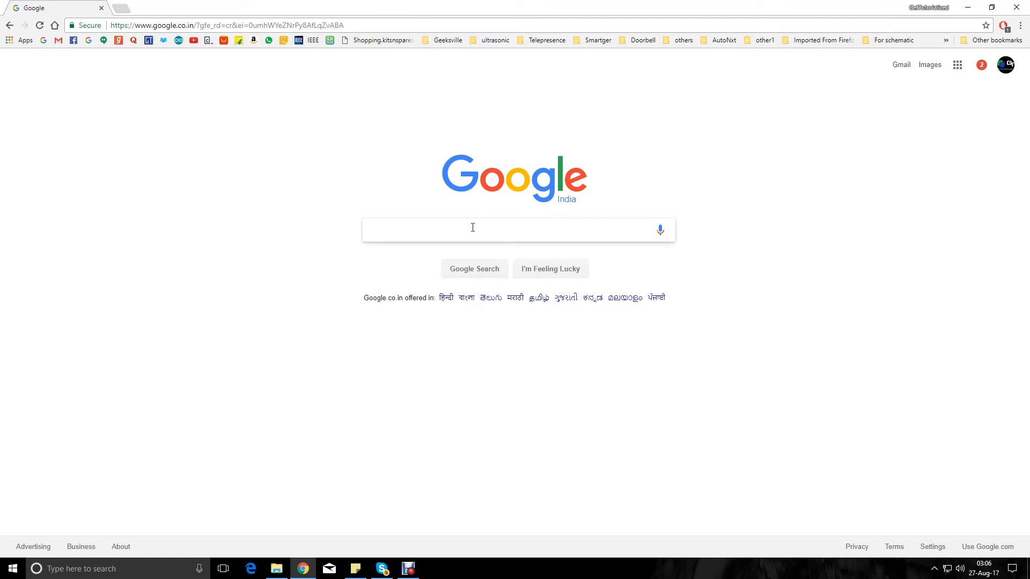
pyautogui.write('Autodesk eagle download')
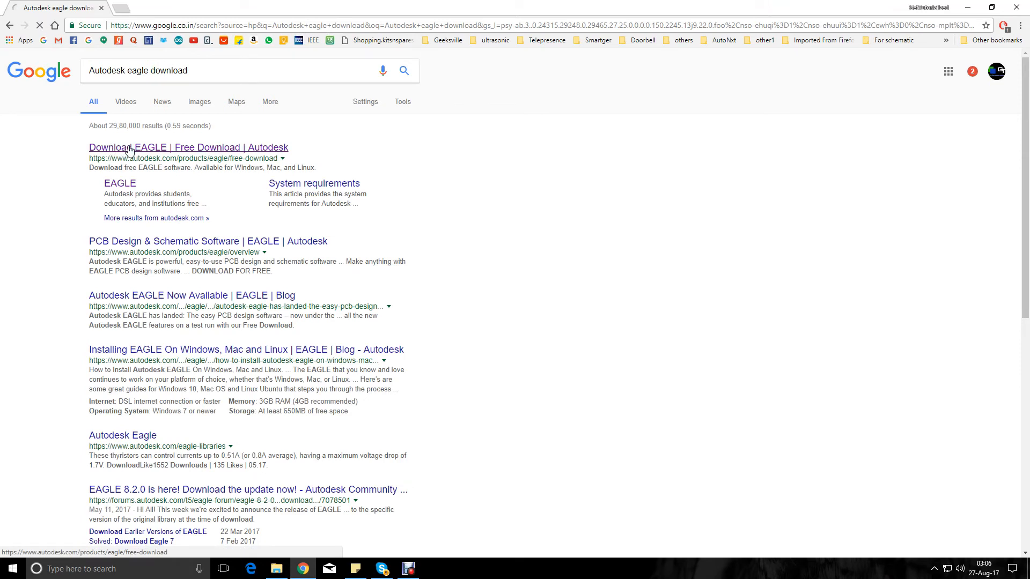
# Step: Open Autodesk's free EAGLE download page and follow the free-software-for-students offer
pyautogui.click(189, 147)
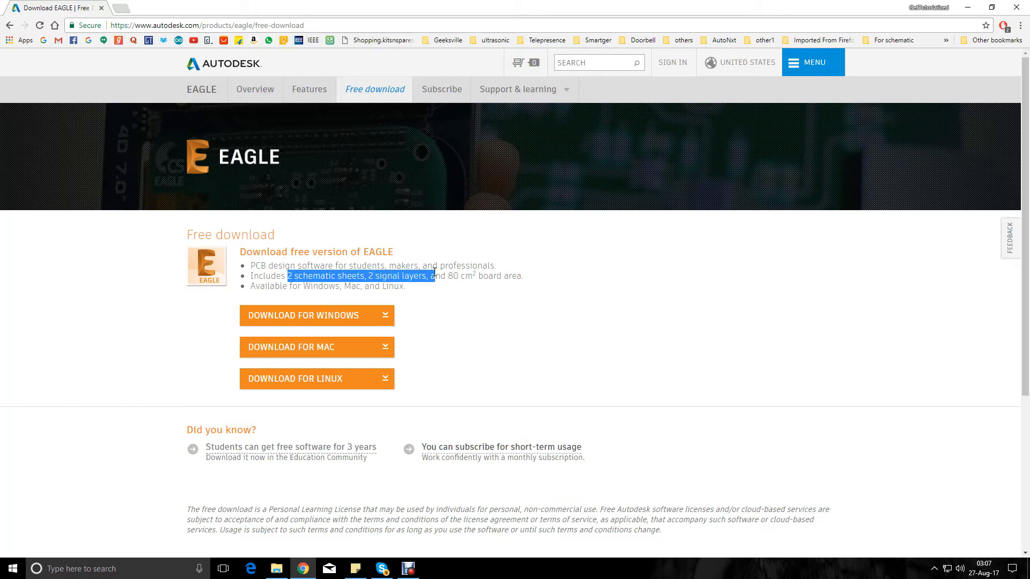
pyautogui.moveTo(433, 275); pyautogui.dragTo(468, 276)
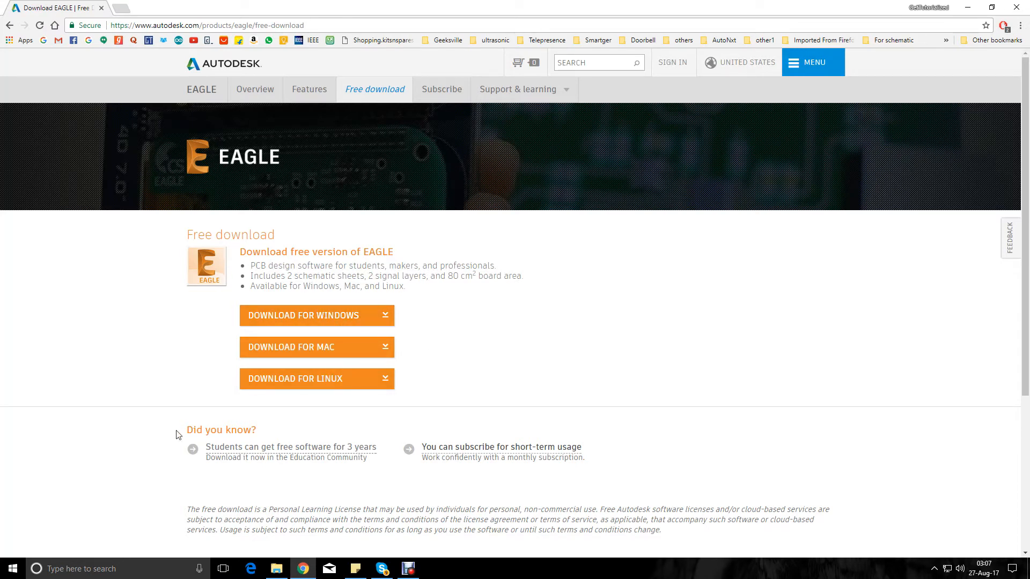
pyautogui.scroll(-3)
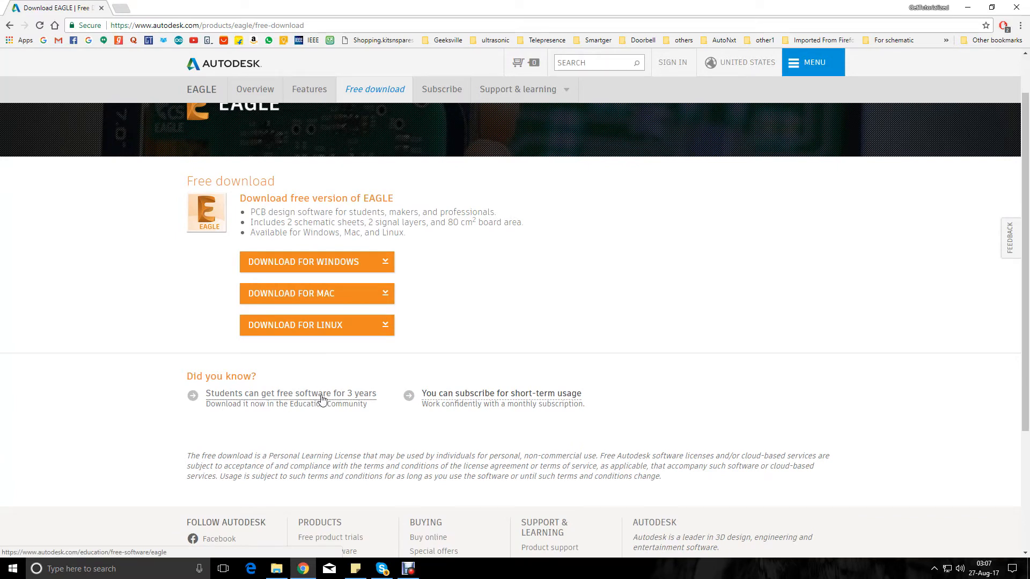
pyautogui.click(290, 394)
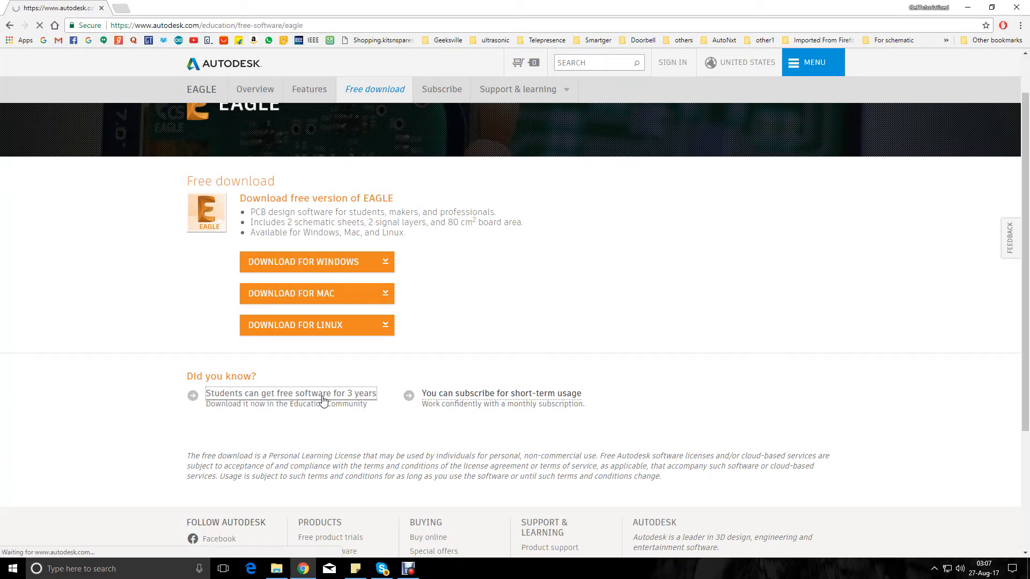
# Step: Sign in on the EAGLE education page and reach Step 3: Download the software
pyautogui.click(291, 394)
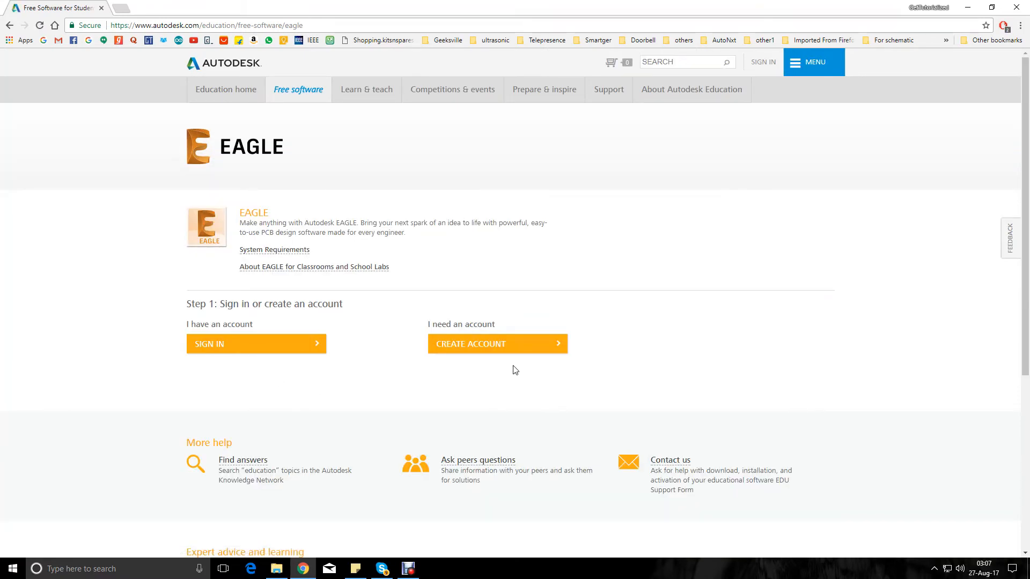
pyautogui.moveTo(516, 349)
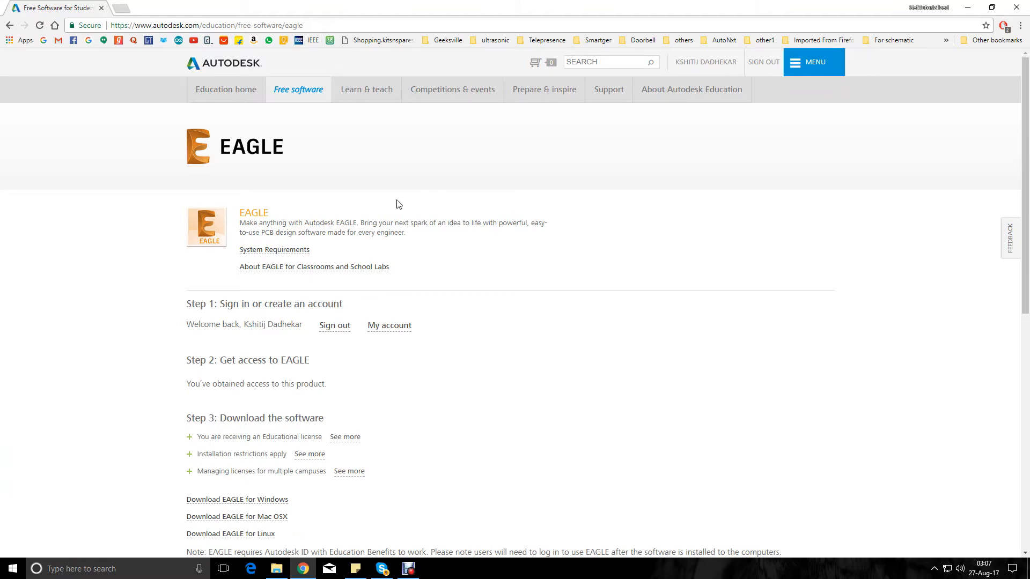
pyautogui.moveTo(504, 250)
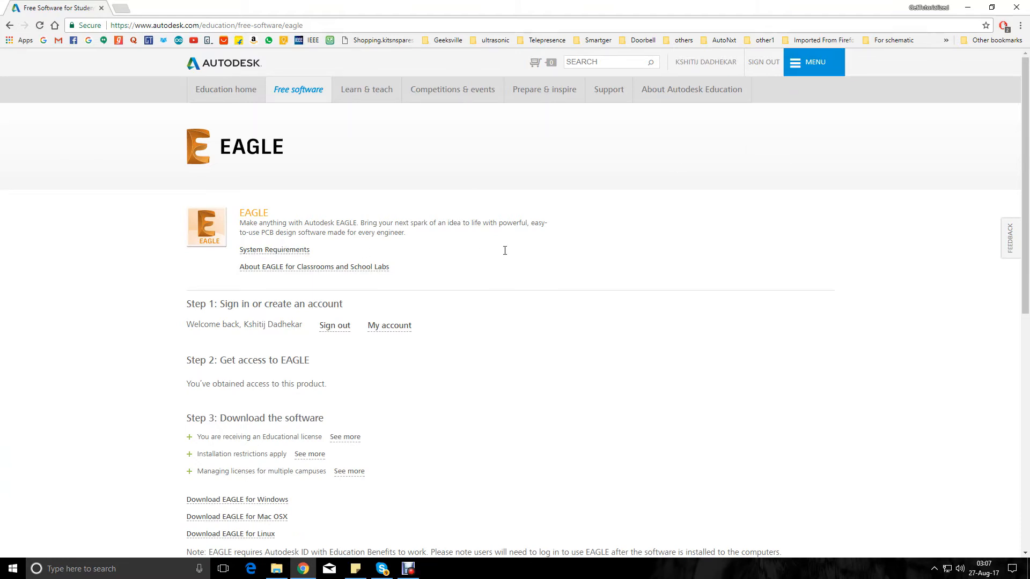
pyautogui.scroll(-3)
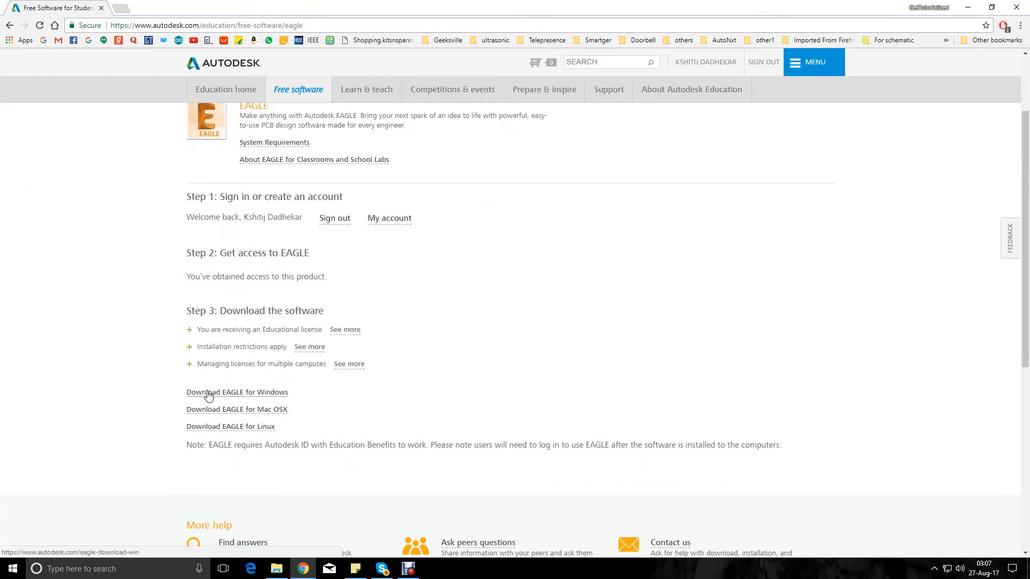
# Step: Download EAGLE for Windows 64-bit and save the installer to the Downloads folder
pyautogui.click(237, 392)
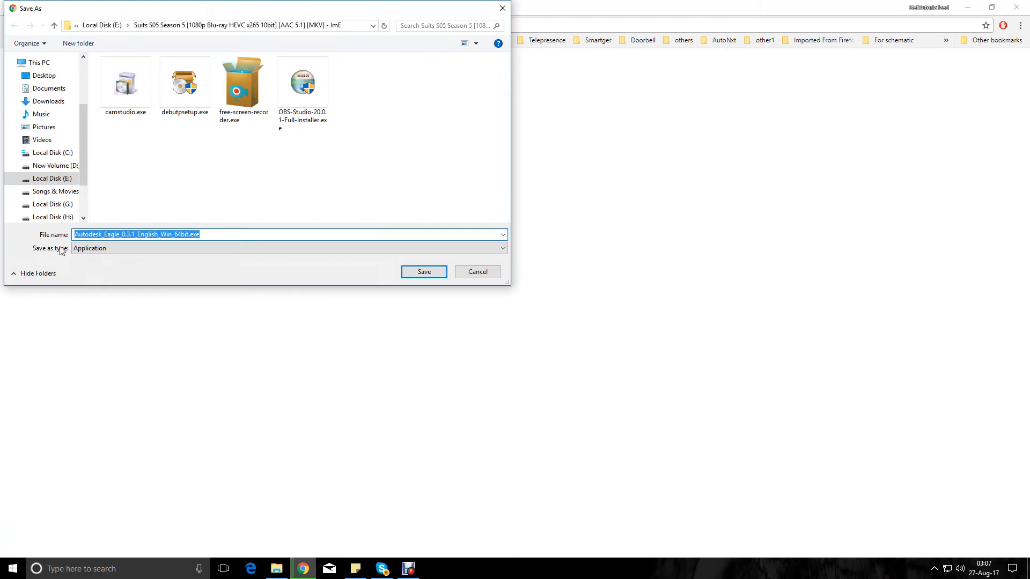
pyautogui.moveTo(138, 231)
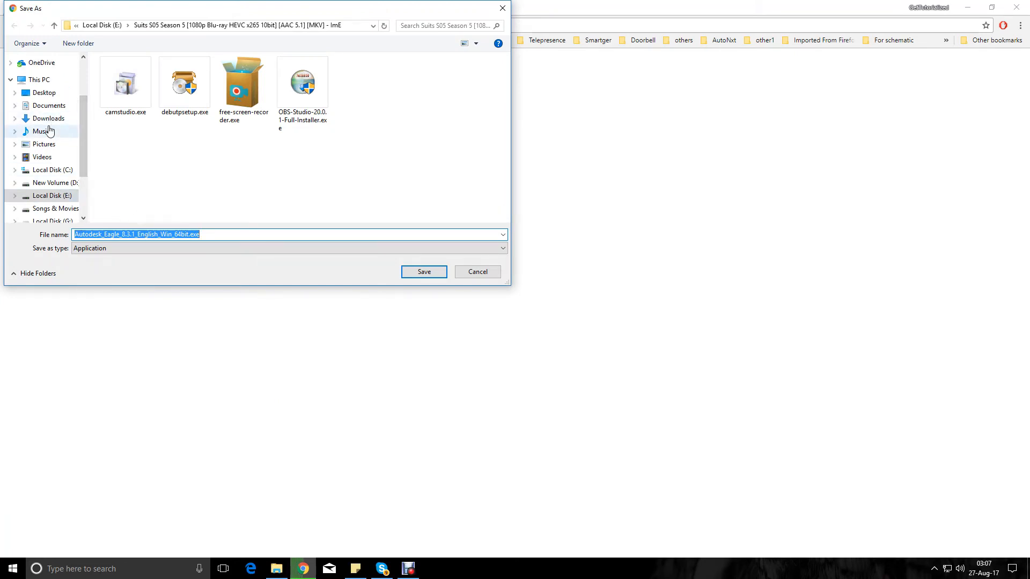
pyautogui.click(48, 118)
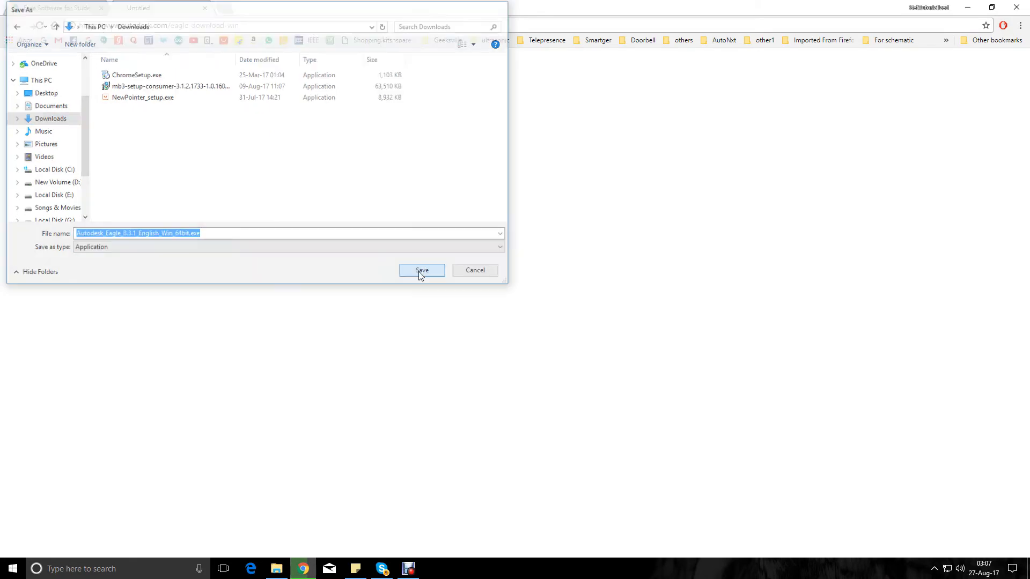
pyautogui.click(421, 270)
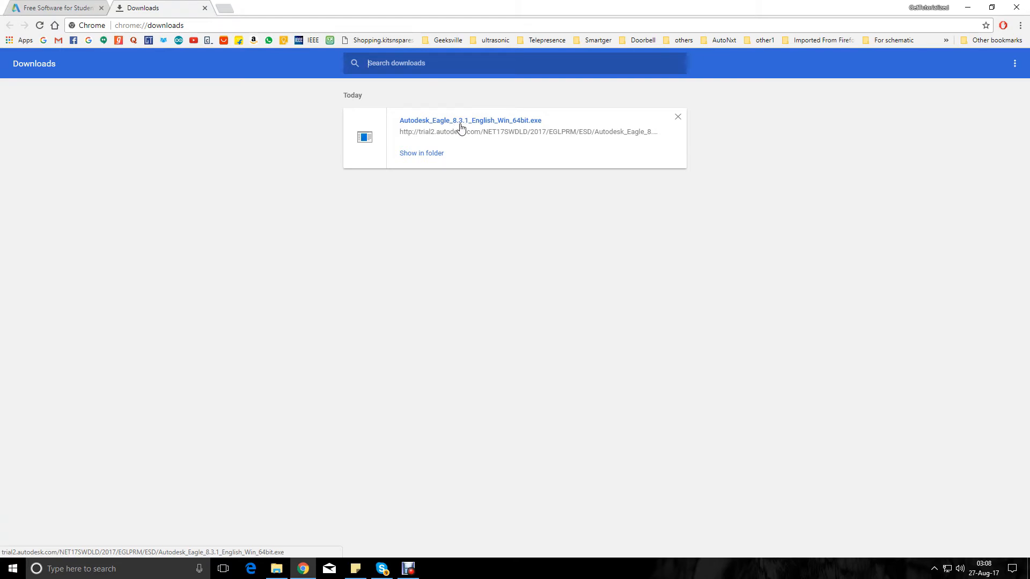
pyautogui.moveTo(465, 129)
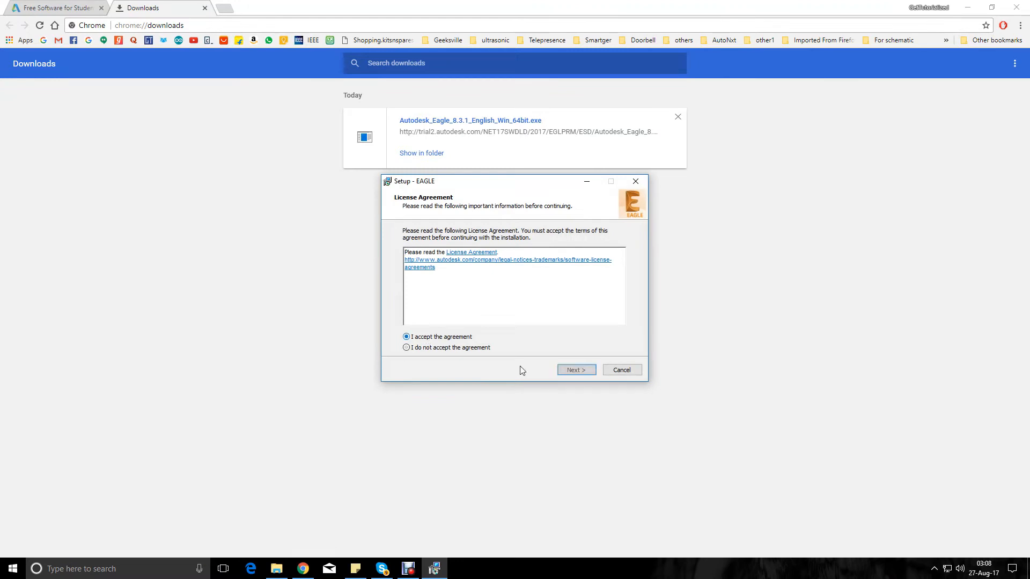
# Step: Accept the license, keep the default folder and desktop shortcut, finish setup and launch EAGLE
pyautogui.click(575, 369)
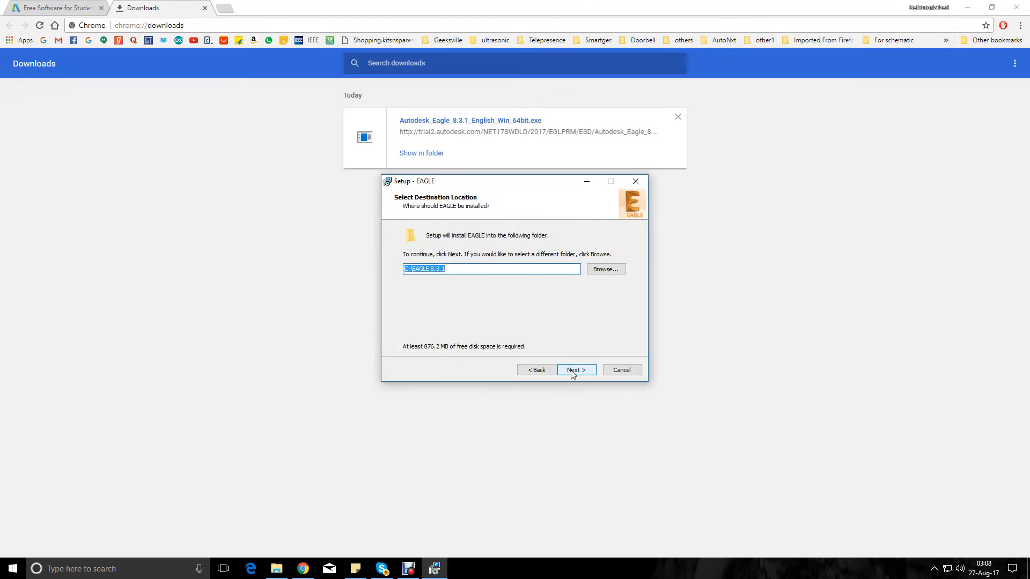
pyautogui.click(575, 370)
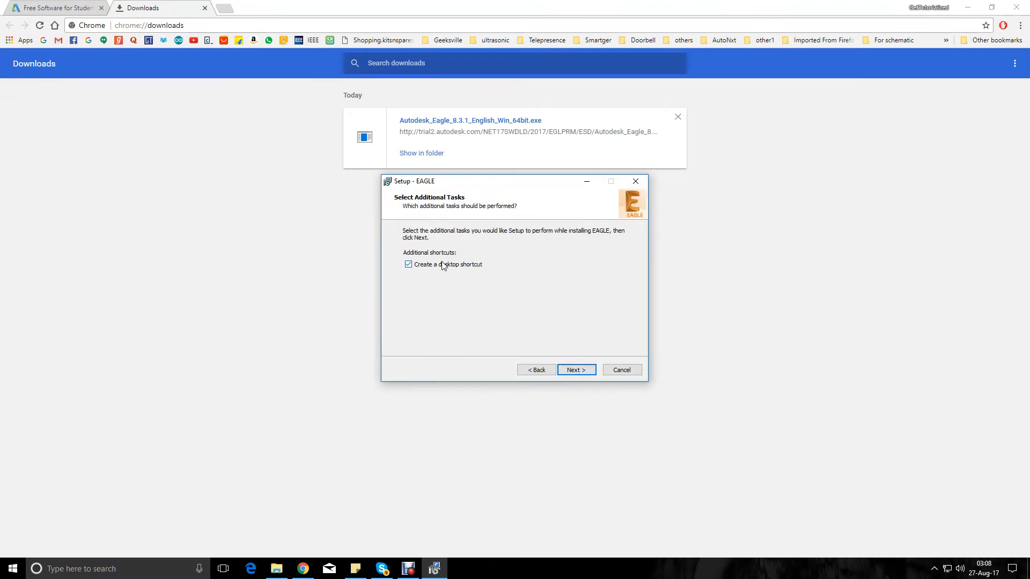
pyautogui.click(575, 370)
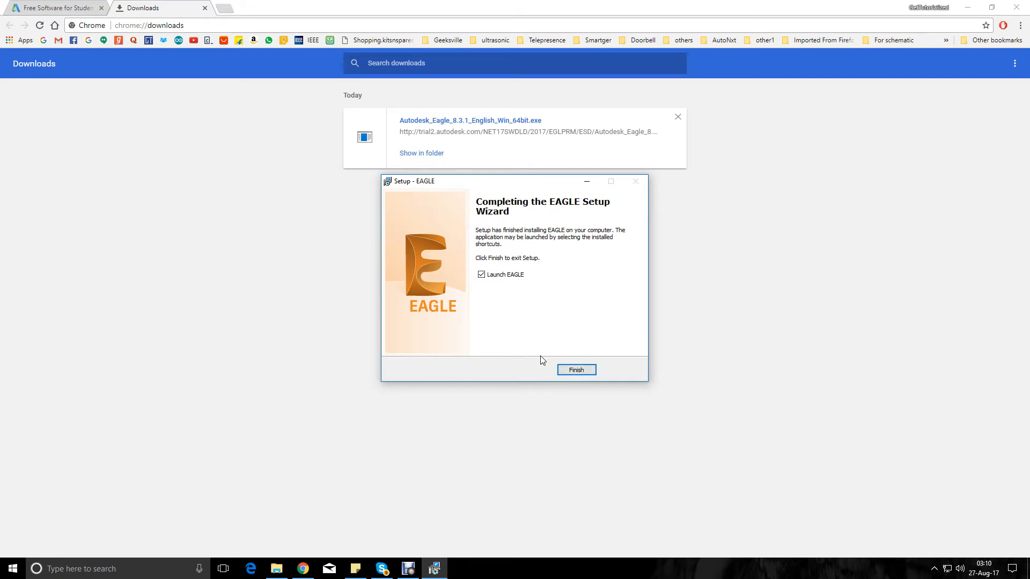
pyautogui.click(575, 370)
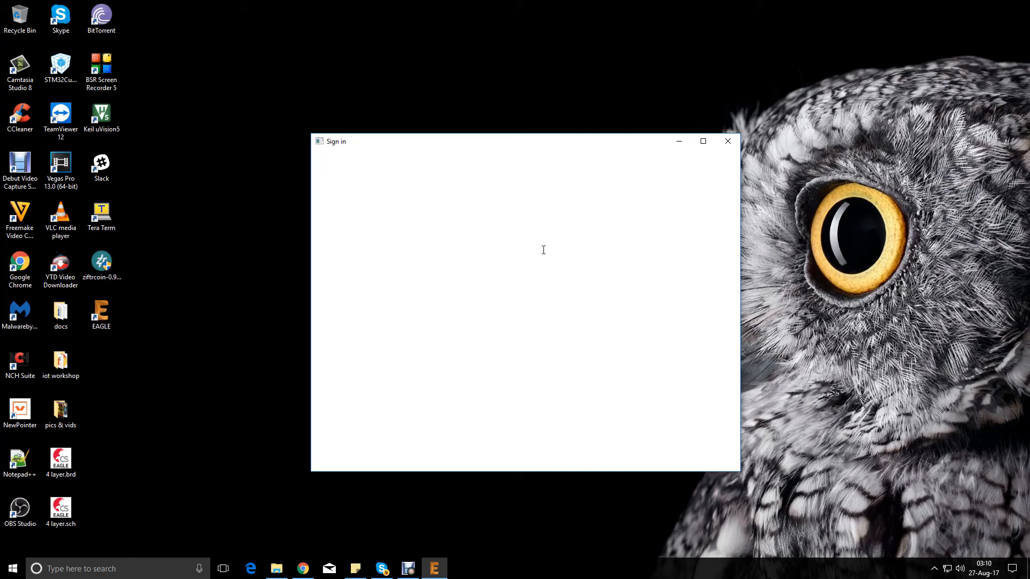
pyautogui.moveTo(544, 254)
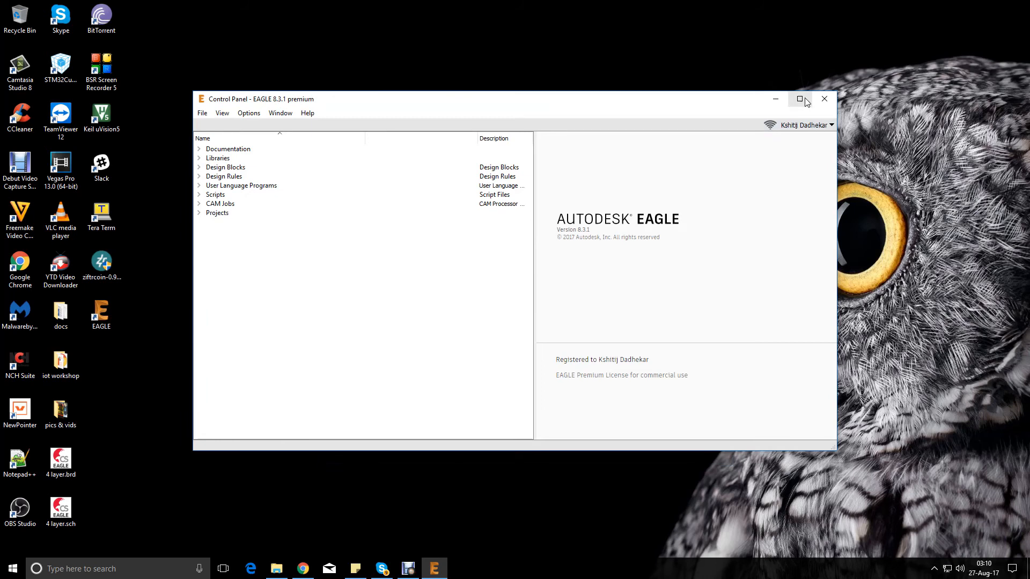
# Step: Maximize the EAGLE Control Panel to fill the screen
pyautogui.click(800, 98)
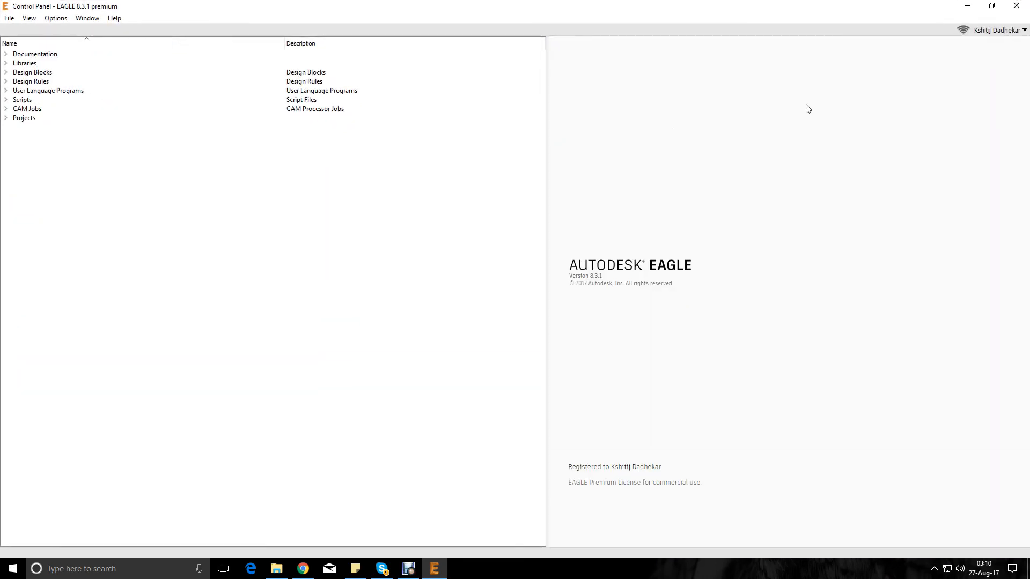
pyautogui.moveTo(129, 10)
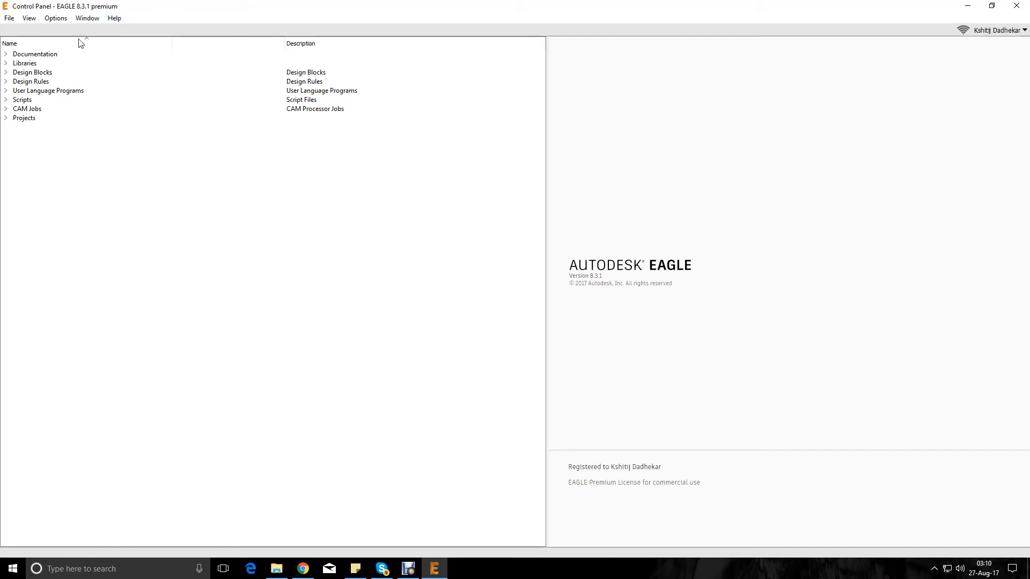
pyautogui.moveTo(552, 477)
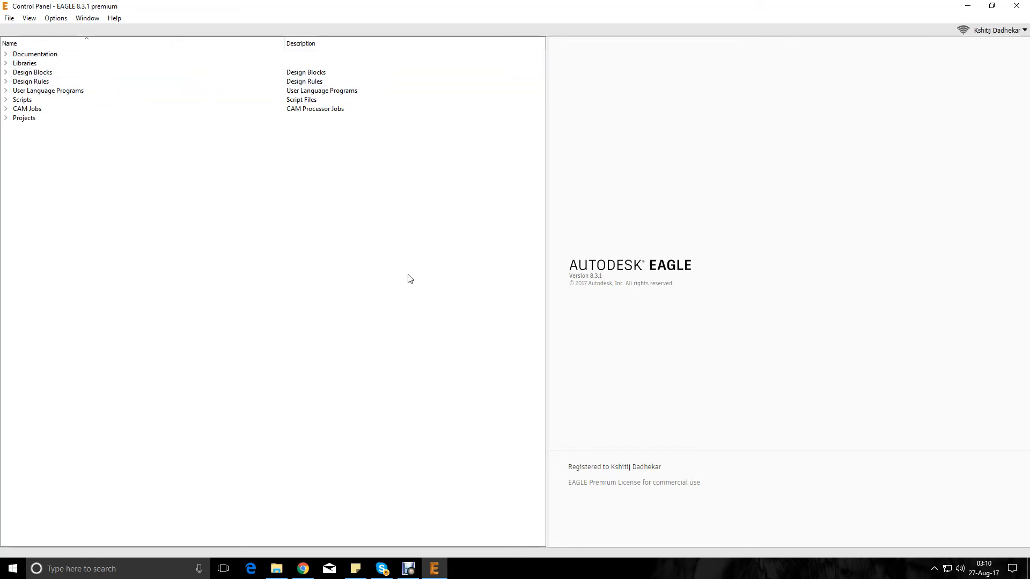
pyautogui.moveTo(271, 25)
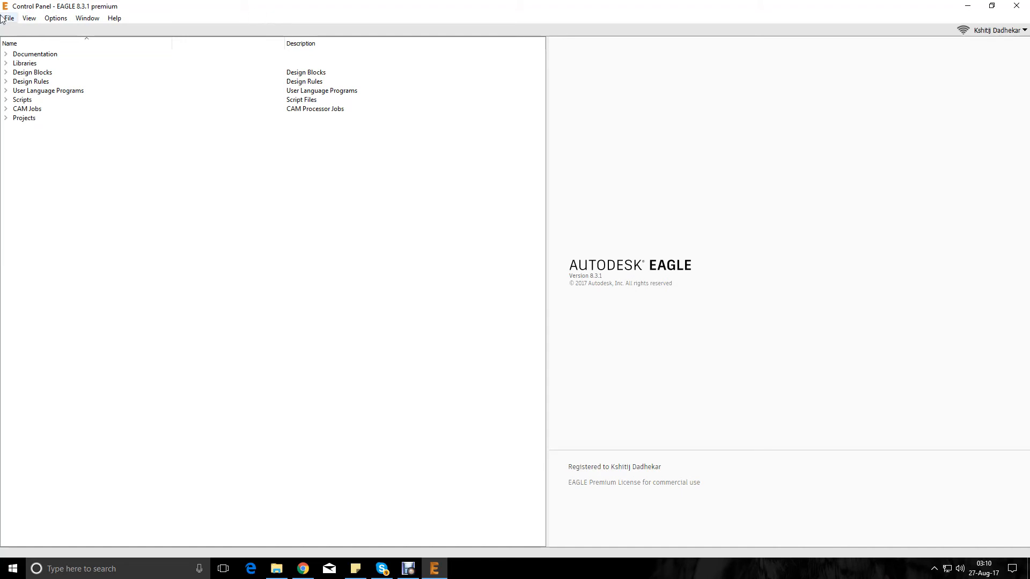
pyautogui.moveTo(56, 152)
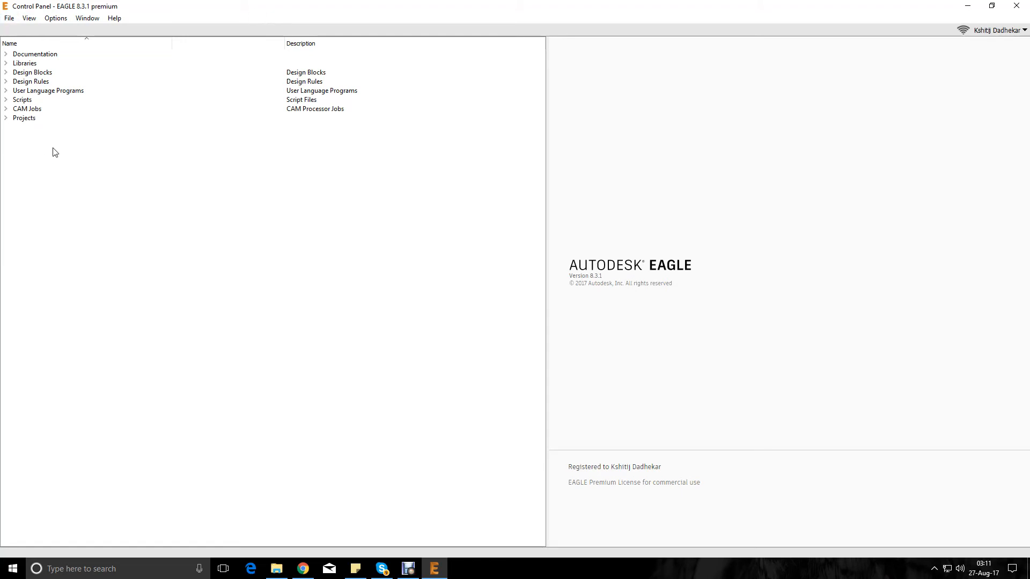
# Step: Create a new empty project via File > New > Project and name it 'test'
pyautogui.click(10, 43)
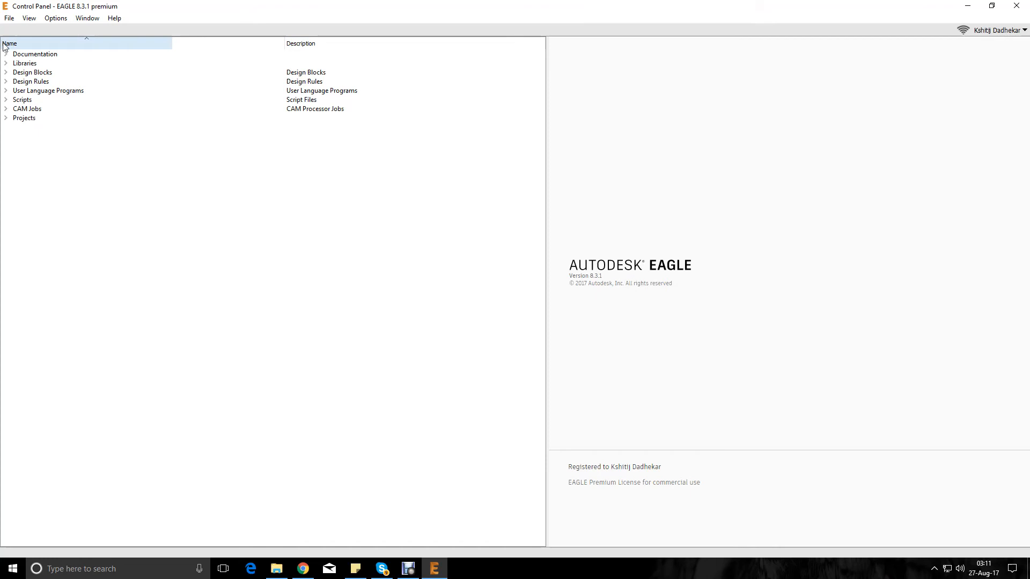
pyautogui.click(9, 18)
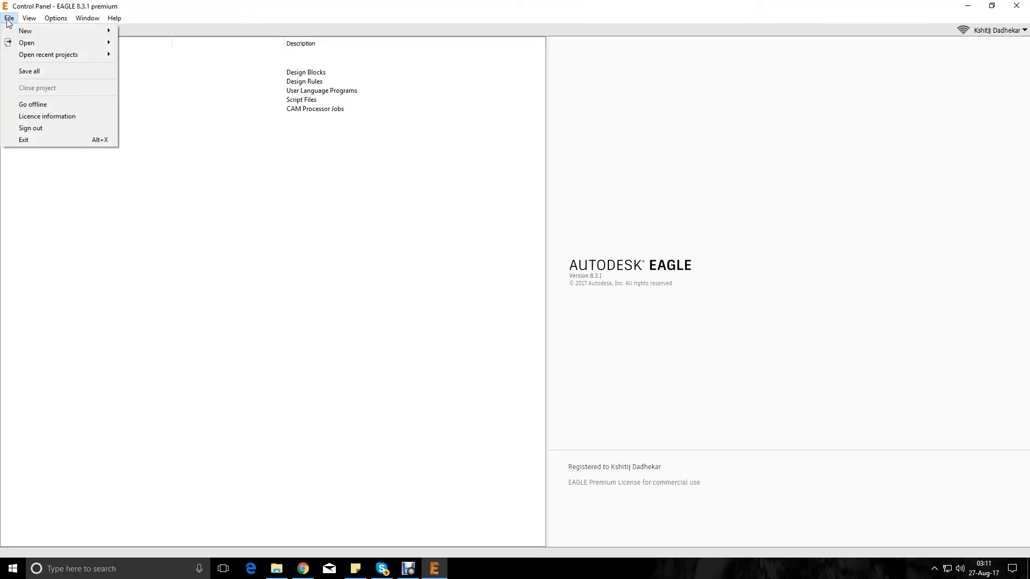
pyautogui.moveTo(24, 31)
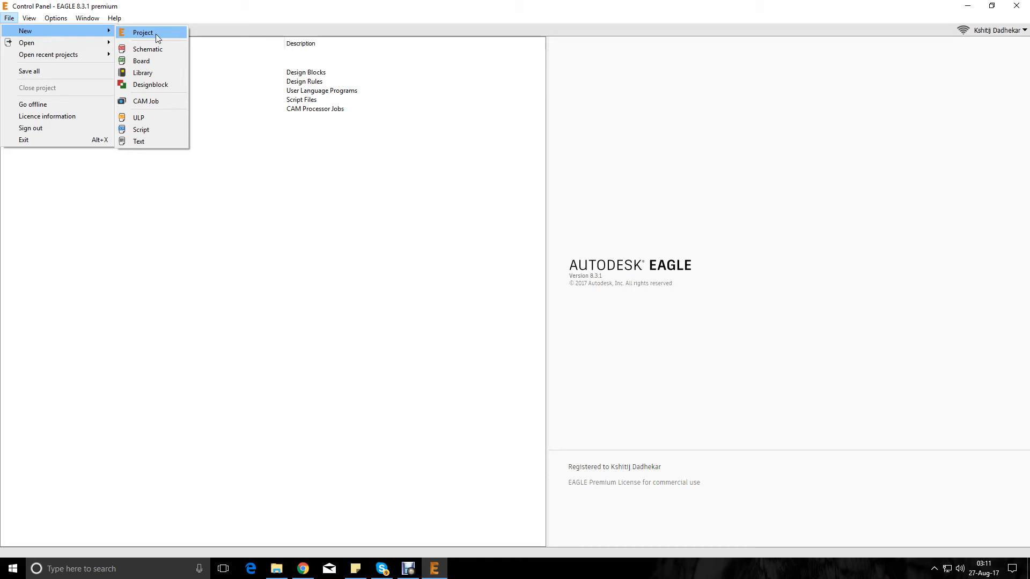
pyautogui.click(143, 32)
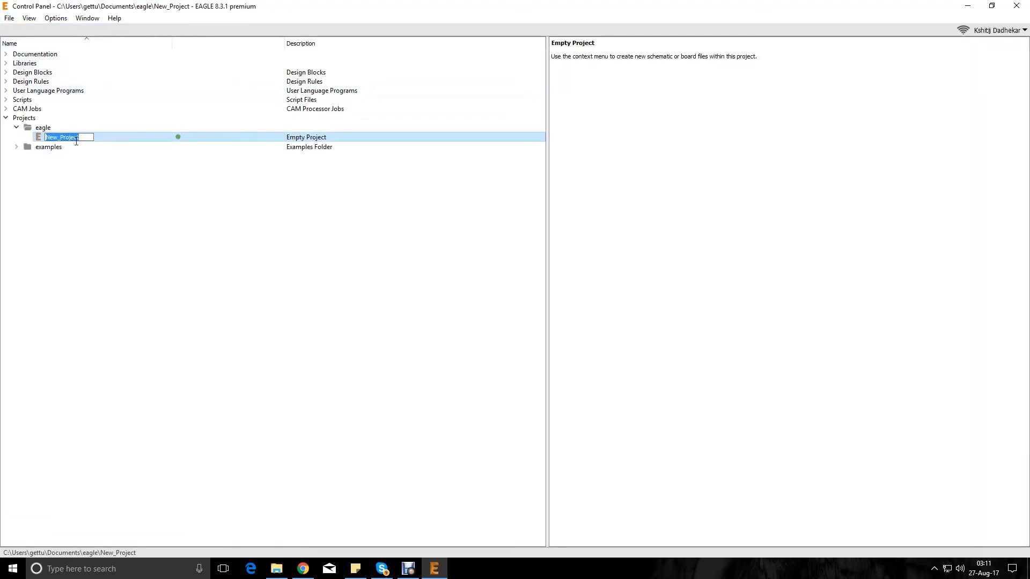
pyautogui.write('test')
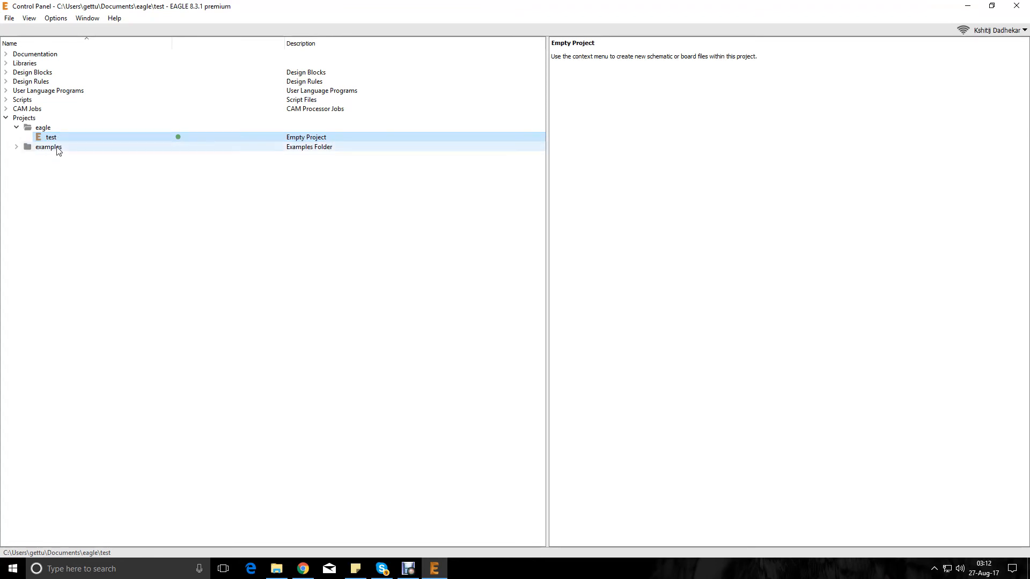
# Step: Add a new schematic to the 'test' project and maximize the schematic editor
pyautogui.rightClick(51, 136)
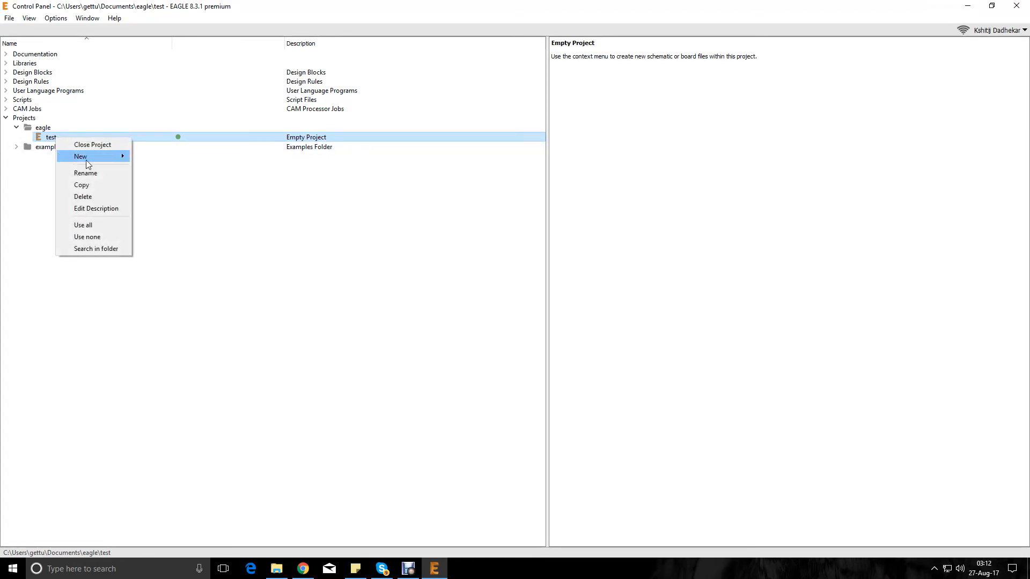
pyautogui.moveTo(80, 157)
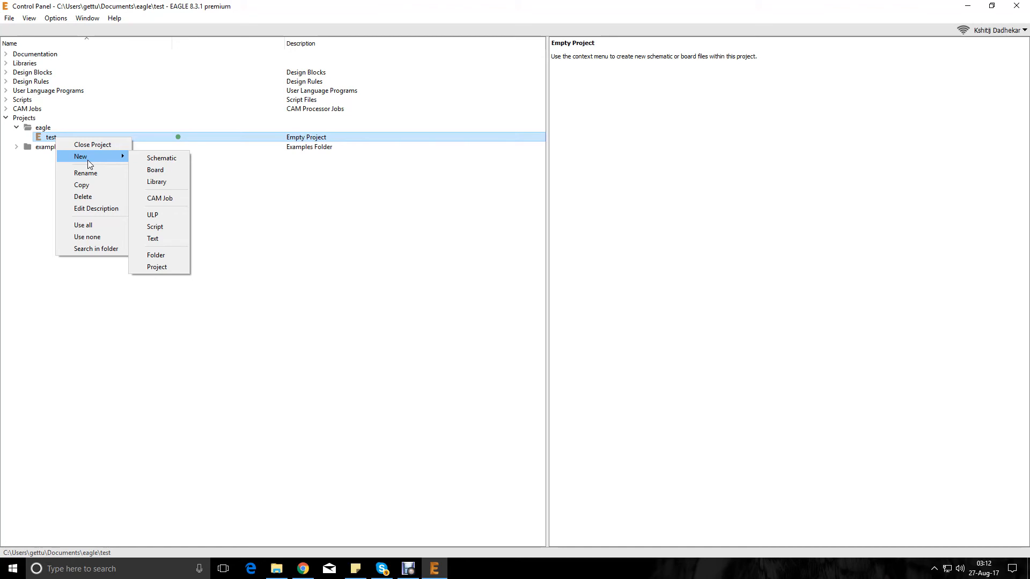
pyautogui.click(161, 158)
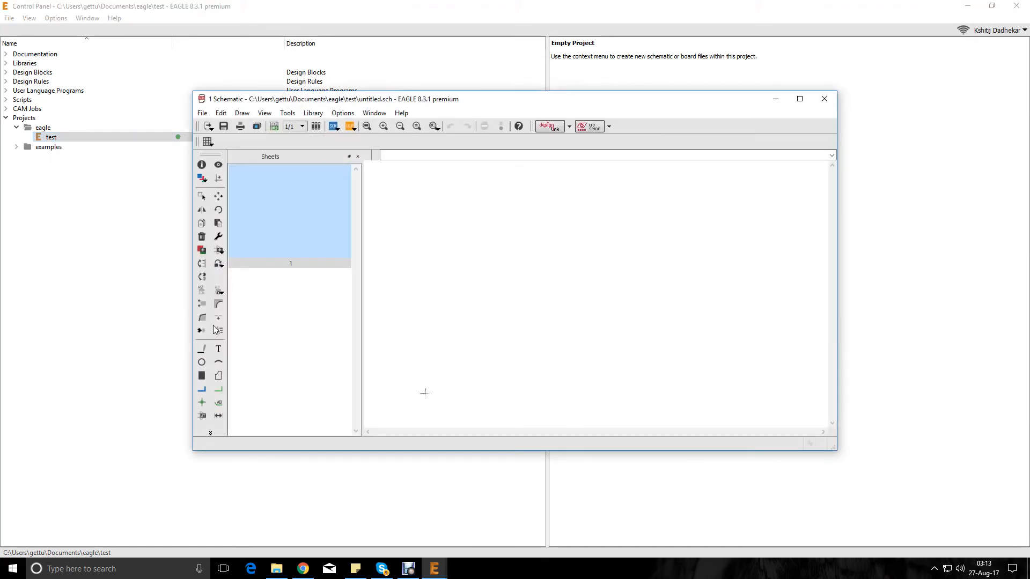
pyautogui.click(799, 99)
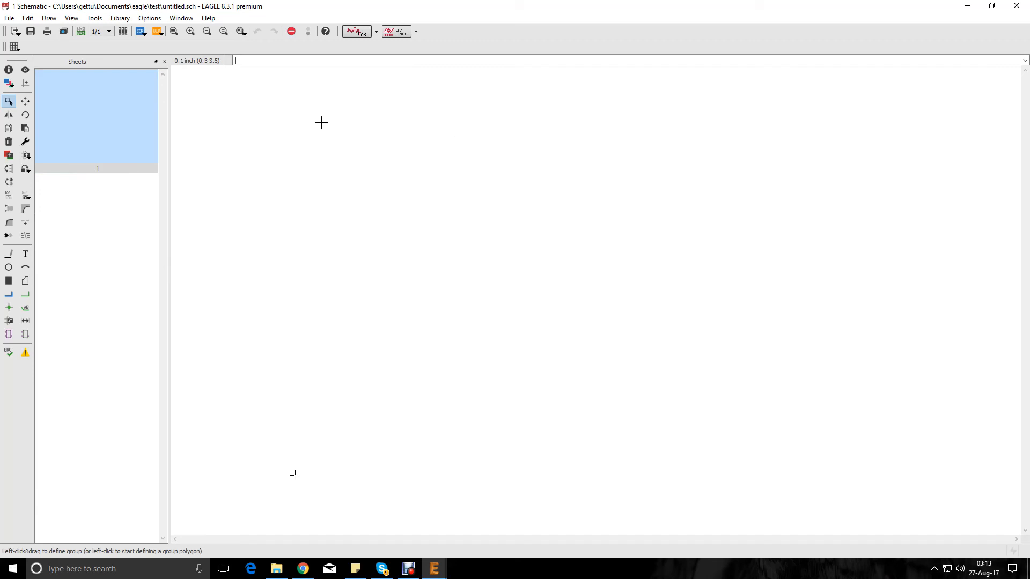
pyautogui.moveTo(259, 190)
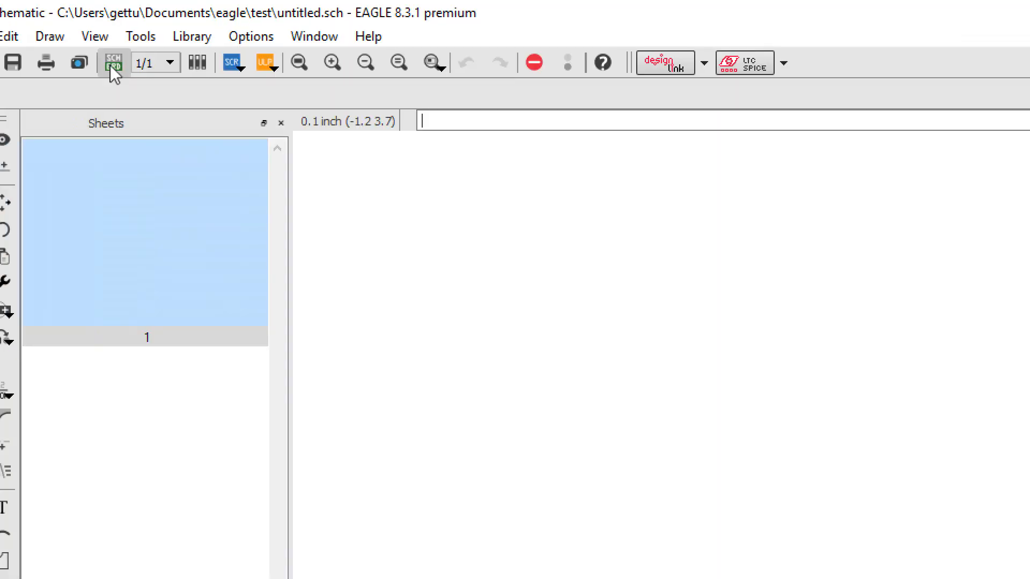
pyautogui.moveTo(114, 62)
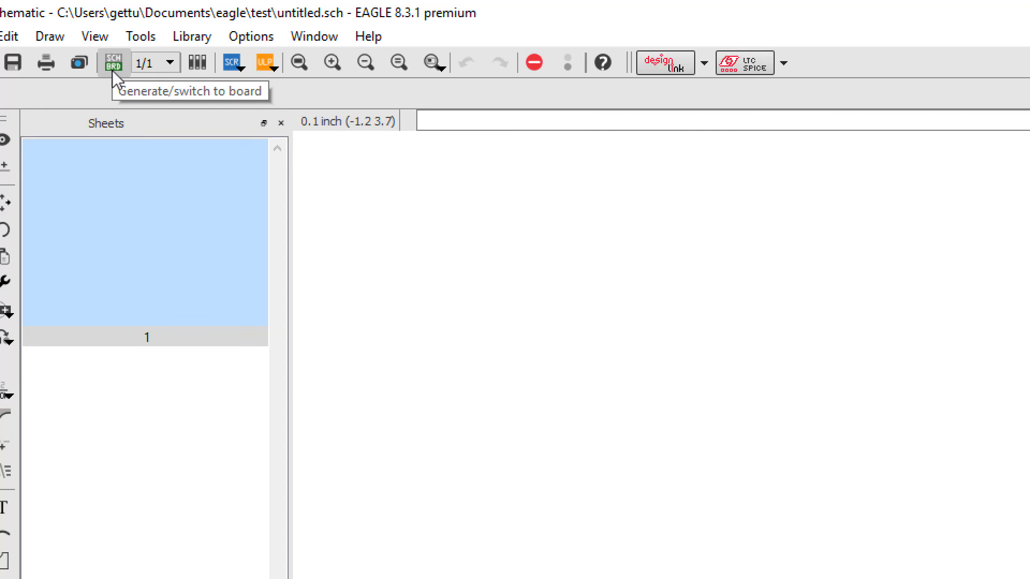
# Step: Generate a board from the empty schematic, answering Yes to the creation prompt
pyautogui.click(112, 62)
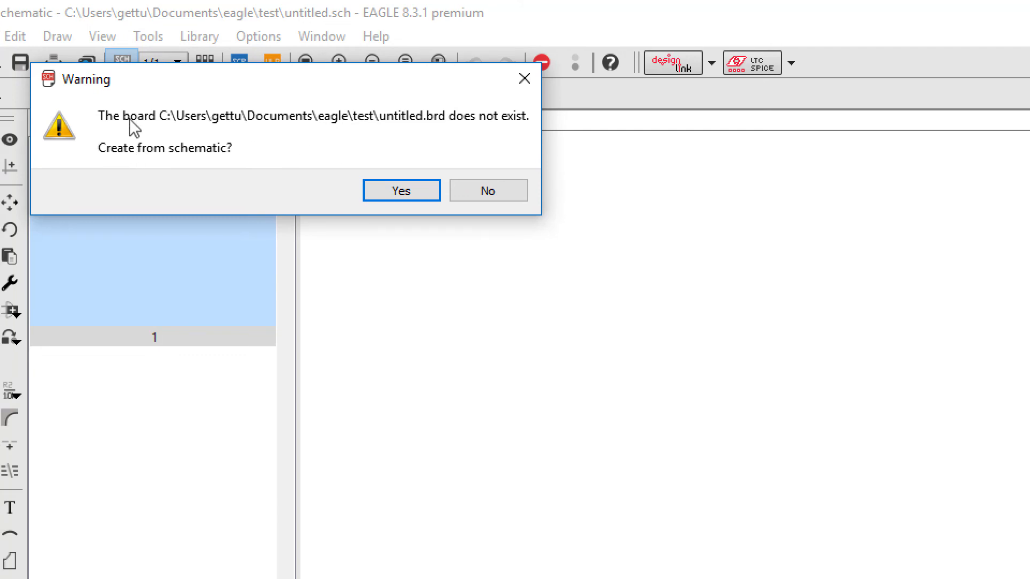
pyautogui.moveTo(155, 153)
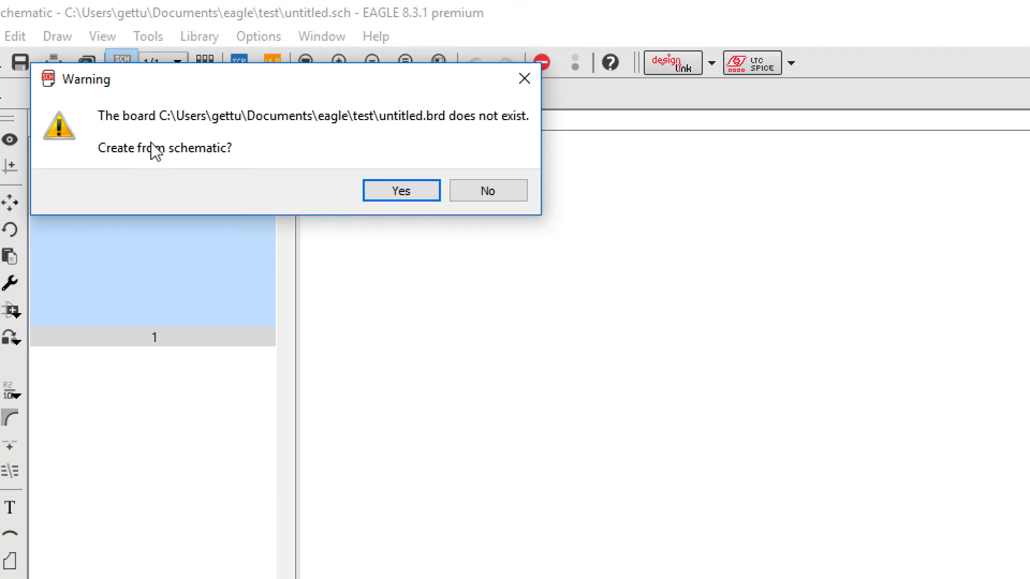
pyautogui.click(400, 191)
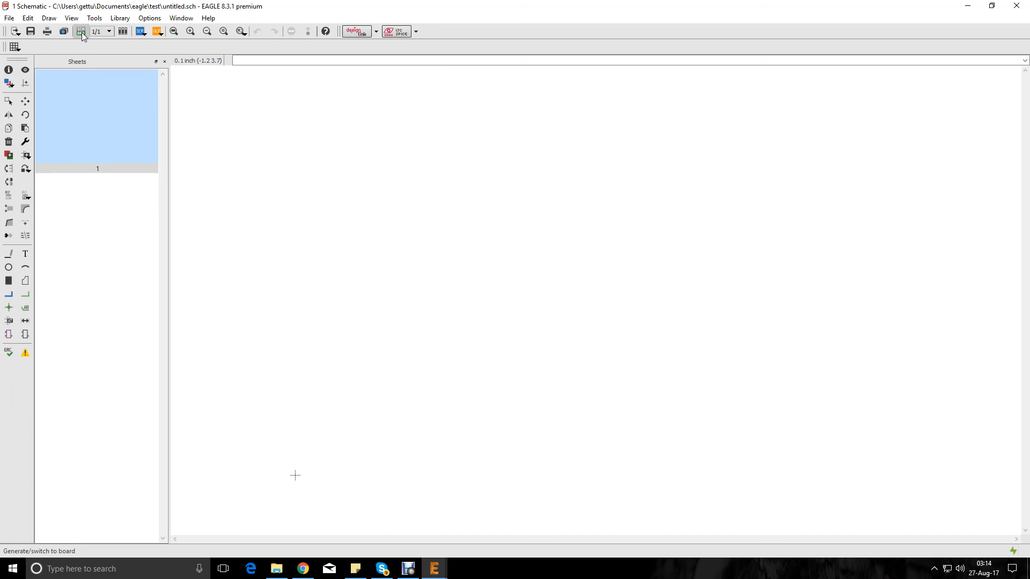
pyautogui.click(80, 31)
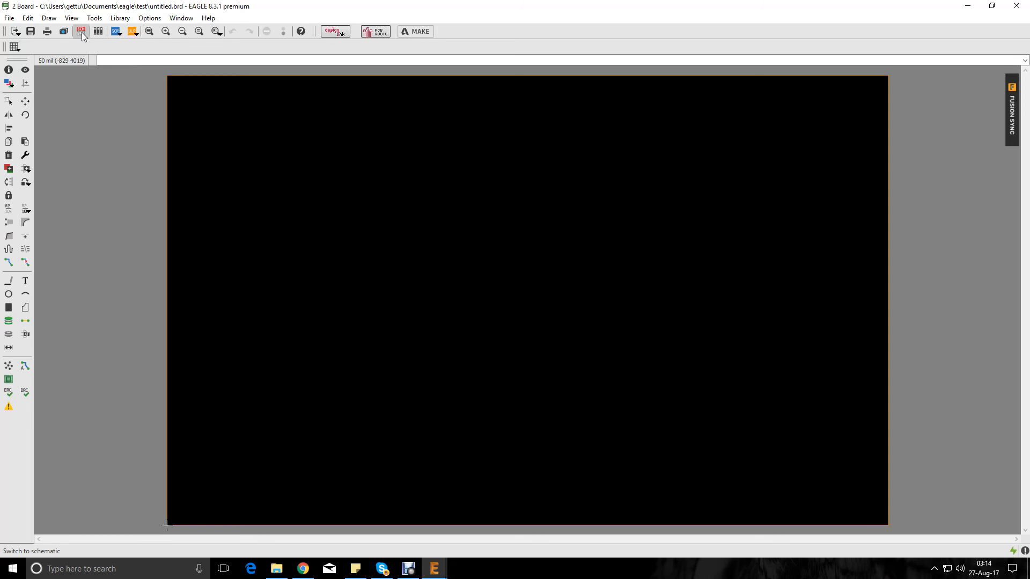
pyautogui.click(81, 31)
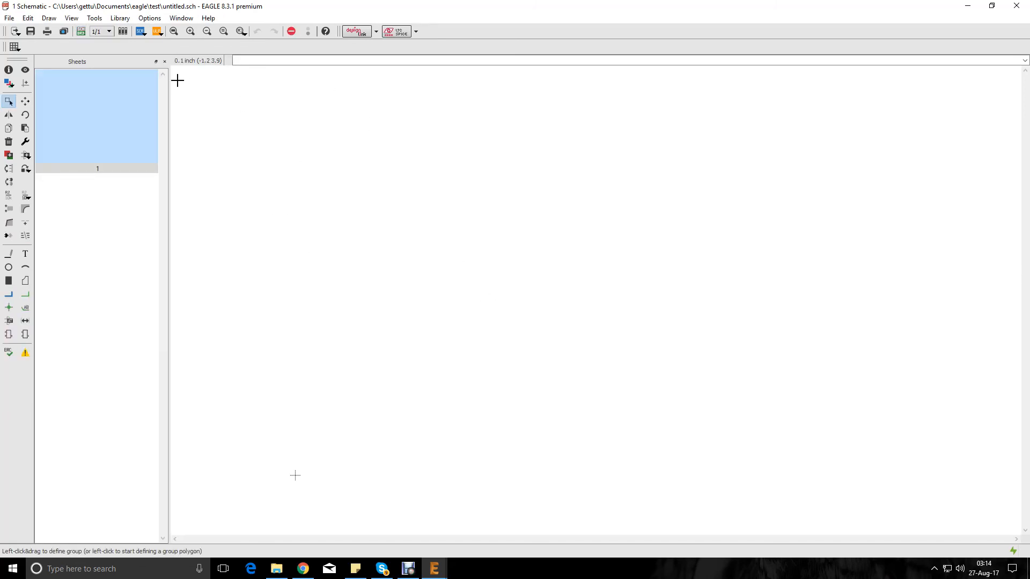
pyautogui.click(81, 31)
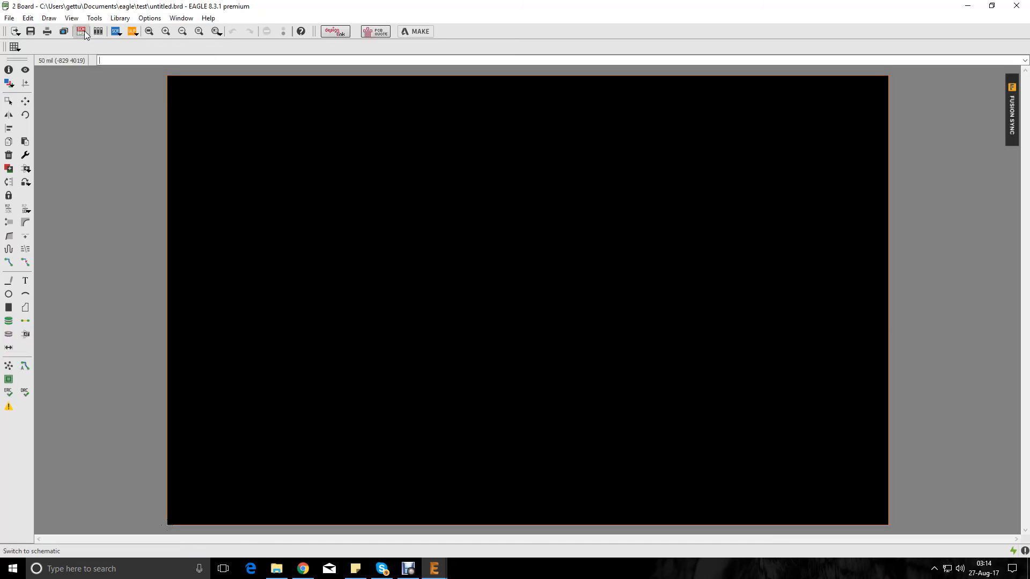
pyautogui.click(80, 32)
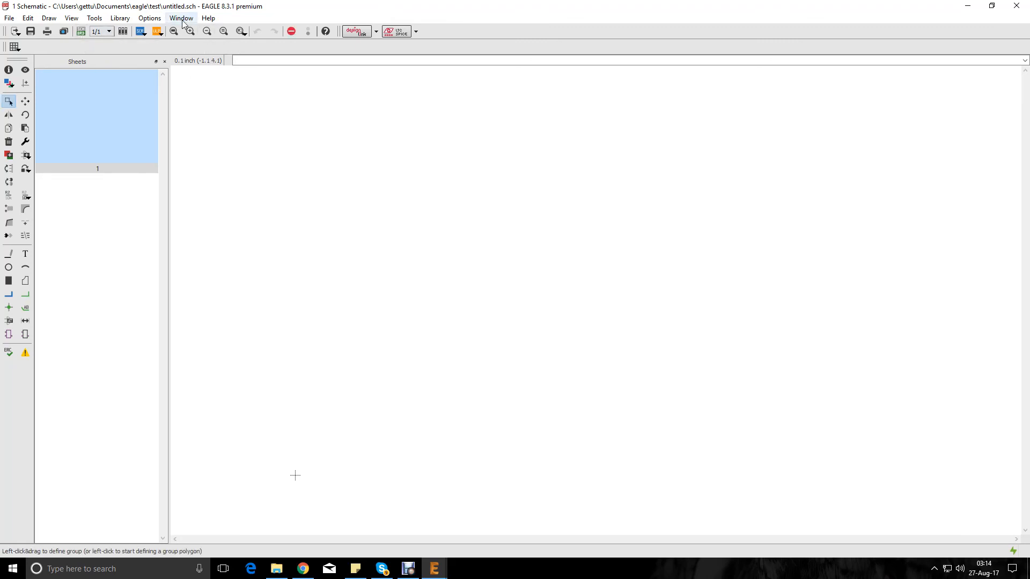
# Step: Switch to the Control Panel via the Window menu, return to '1 Schematic', then list windows for the board
pyautogui.click(180, 18)
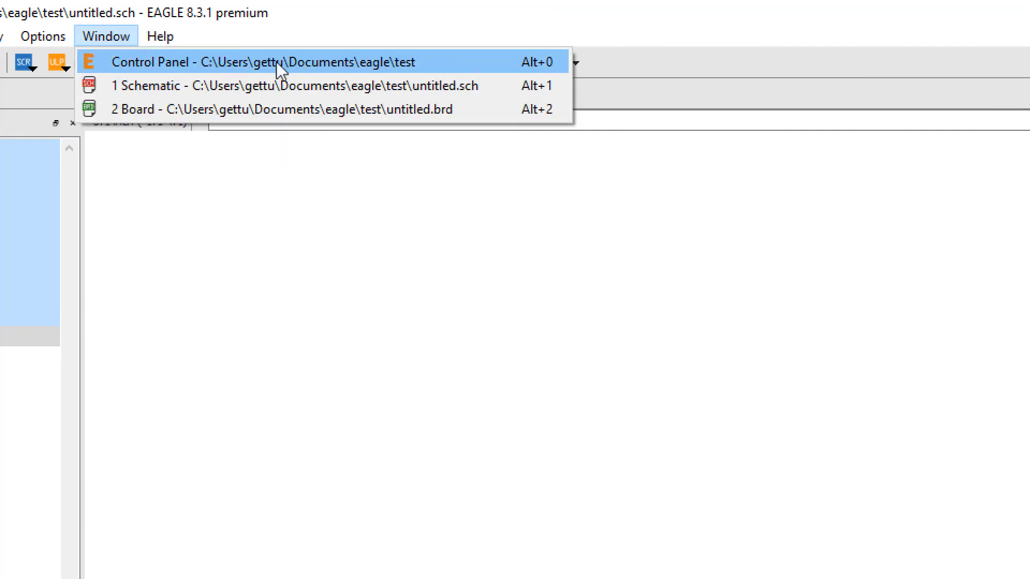
pyautogui.click(262, 61)
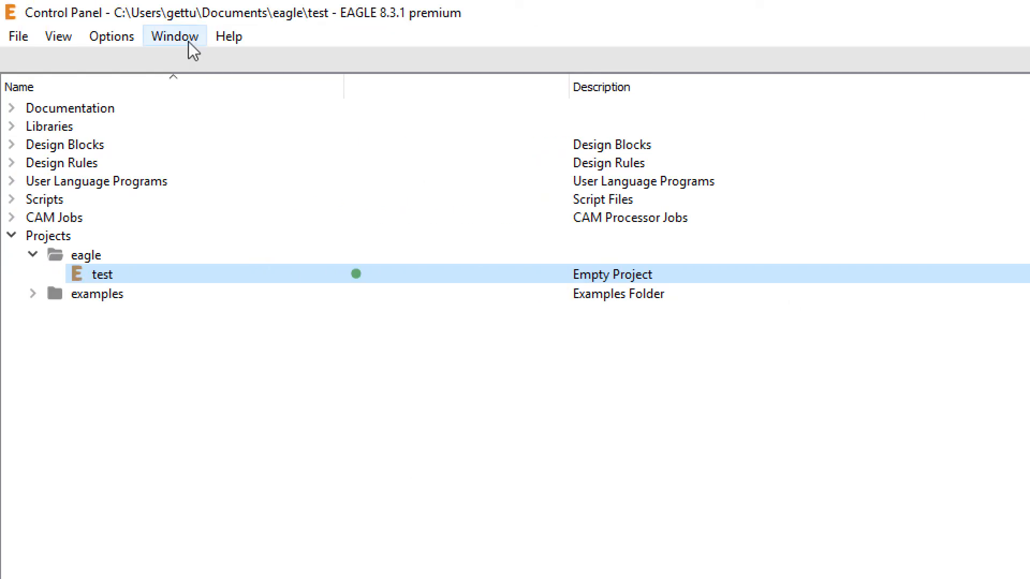
pyautogui.click(174, 36)
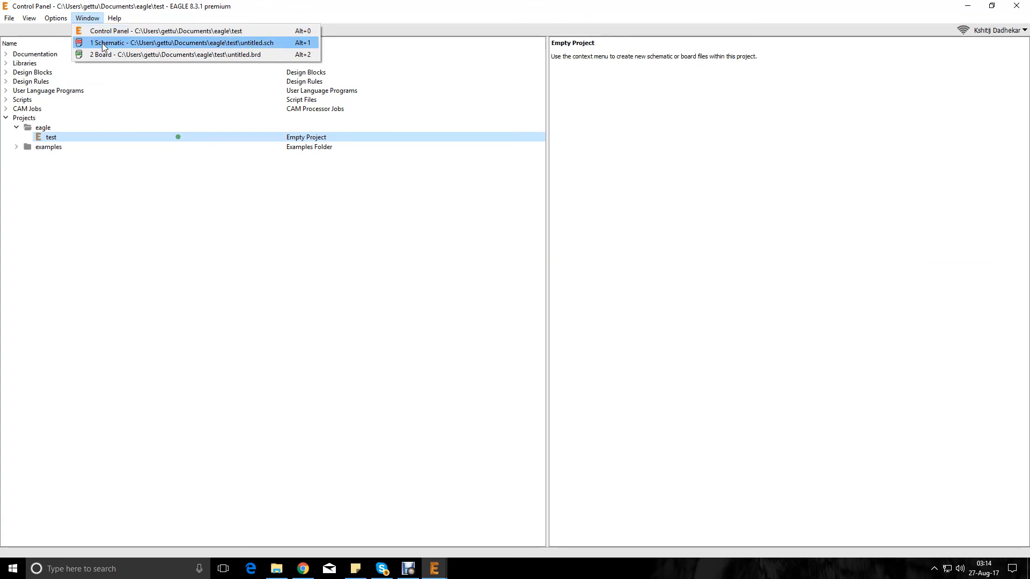
pyautogui.click(180, 42)
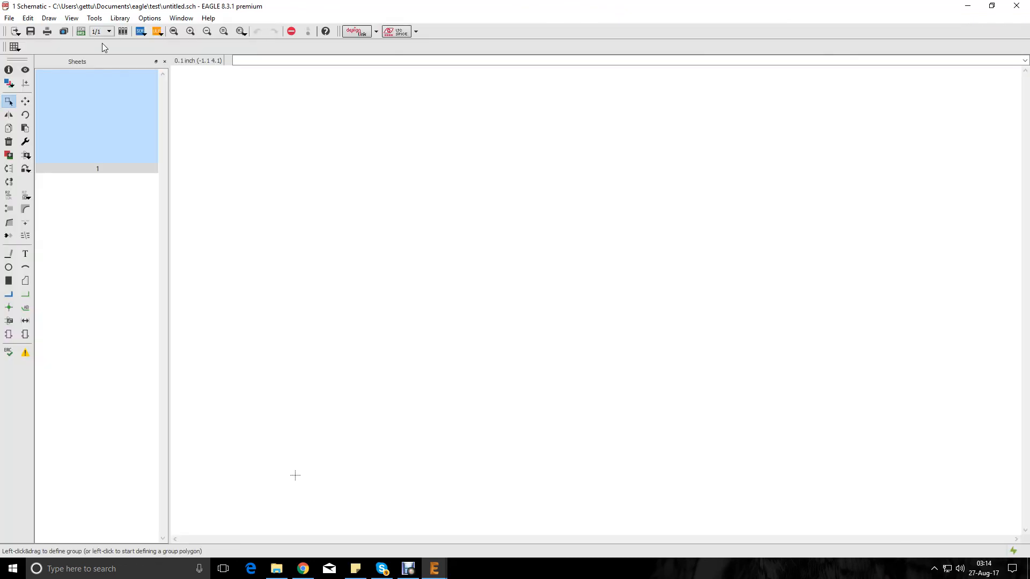
pyautogui.click(180, 18)
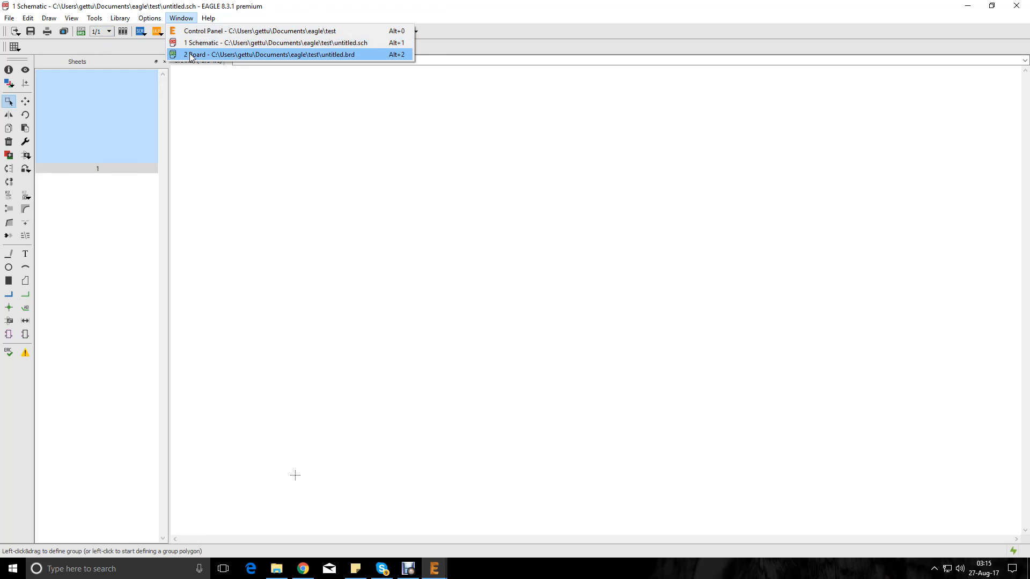